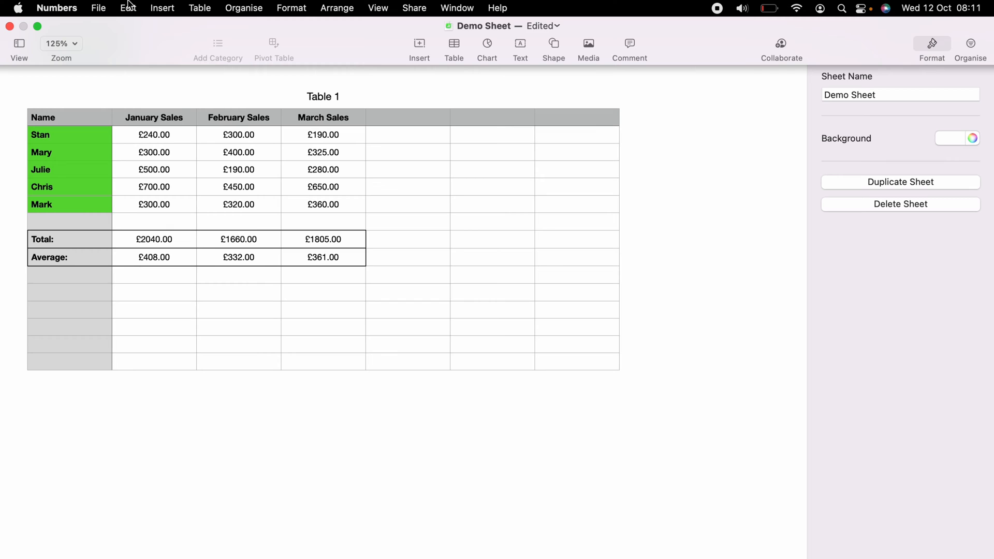
# - Enter Print Setup for the Demo Sheet via File > Print…, previewing the sales table on A4
pyautogui.click(98, 8)
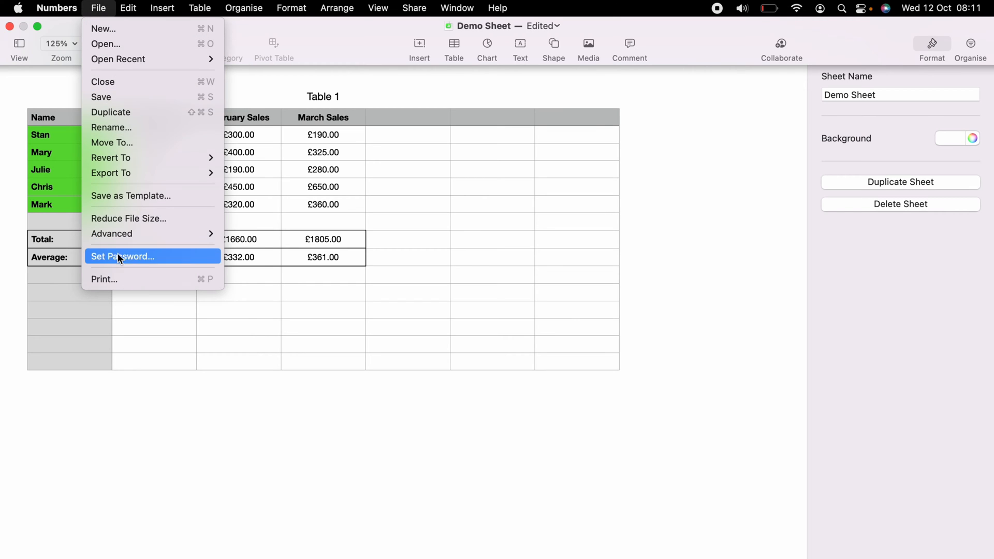
pyautogui.click(103, 279)
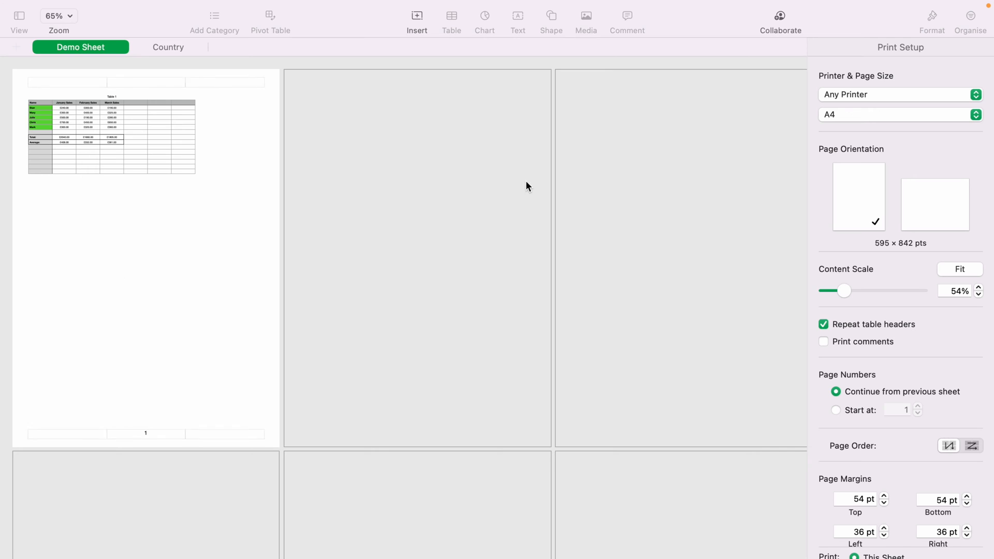
# - Switch the sheet to landscape and, after trying Content Scale, fit the sales table to one page
pyautogui.click(897, 115)
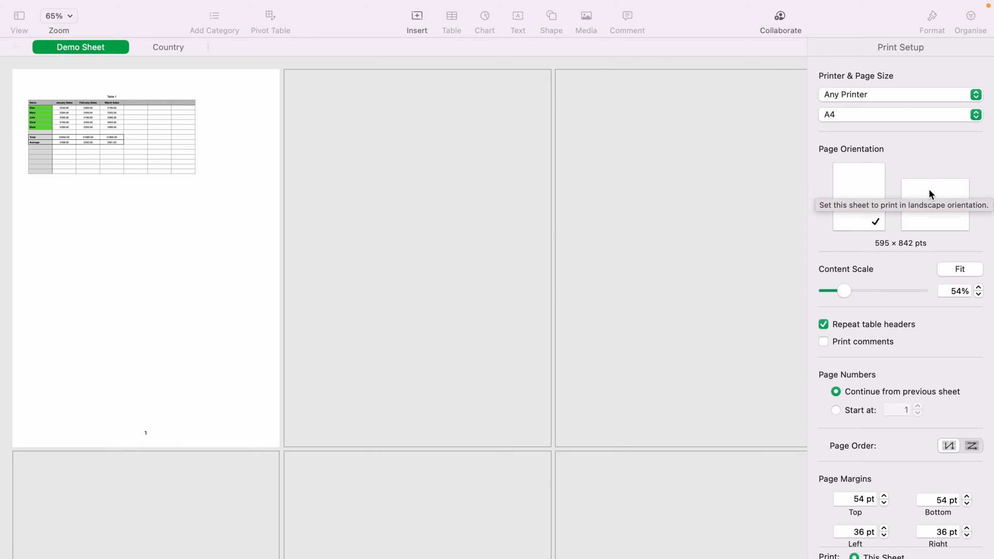
pyautogui.click(933, 196)
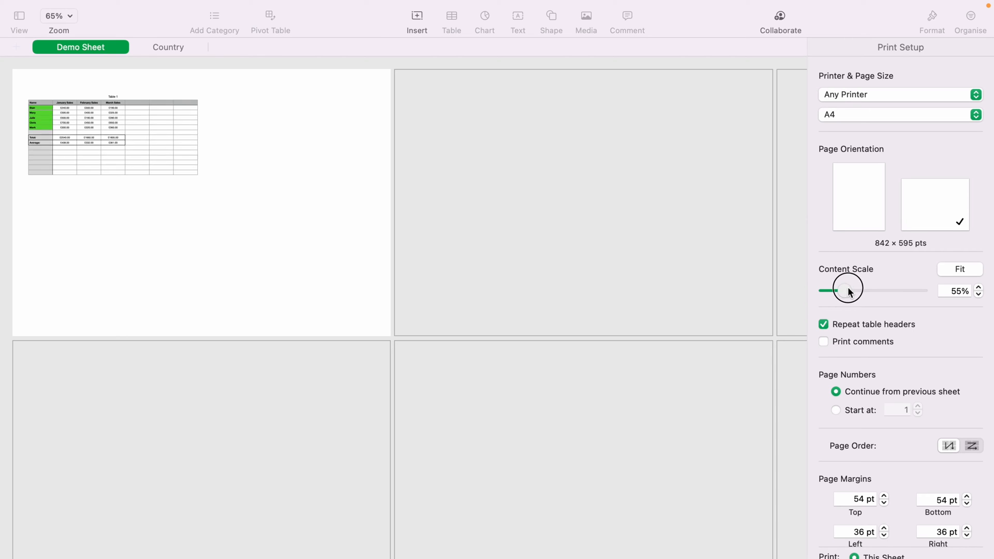
pyautogui.moveTo(848, 290); pyautogui.dragTo(900, 290)
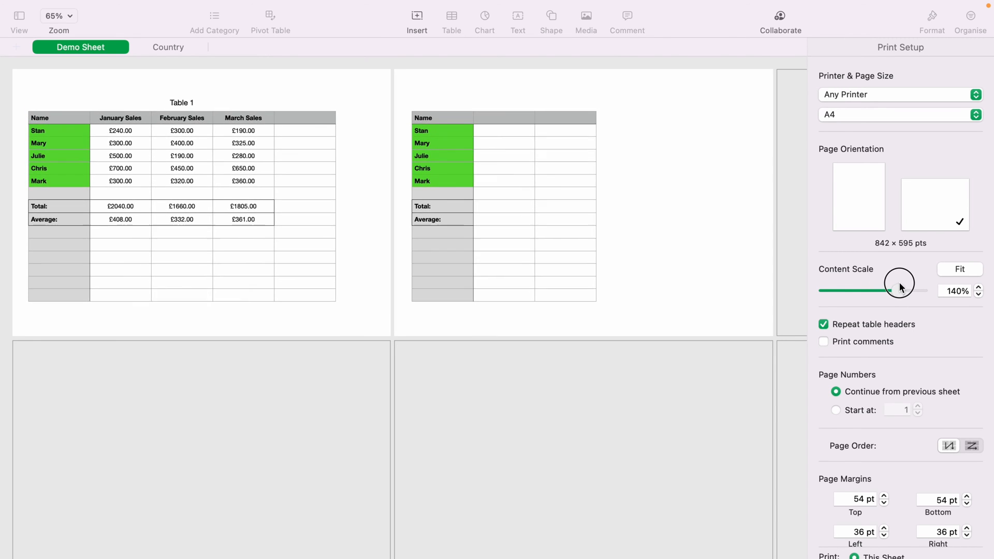
pyautogui.moveTo(887, 291); pyautogui.dragTo(907, 291)
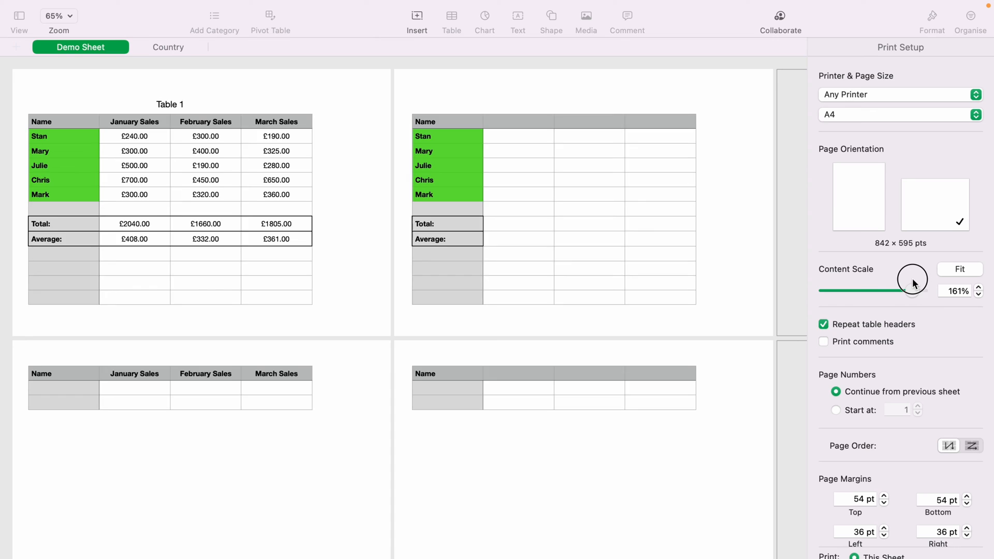
pyautogui.moveTo(913, 290); pyautogui.dragTo(872, 290)
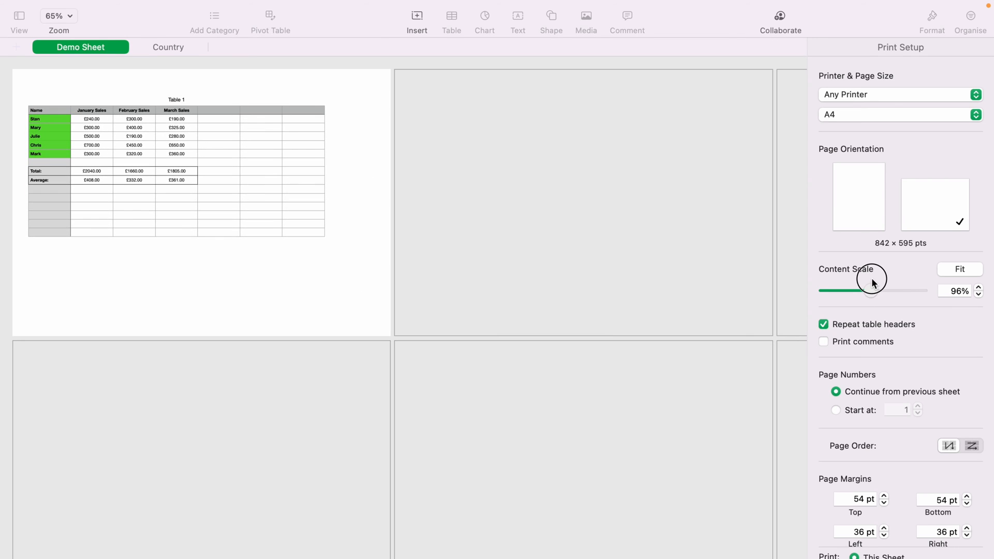
pyautogui.click(960, 270)
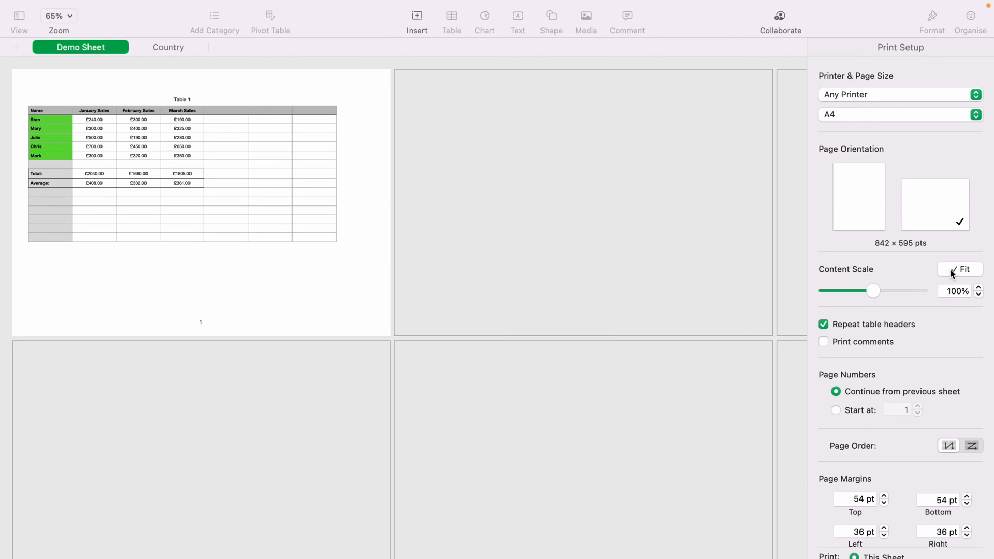
pyautogui.moveTo(937, 298)
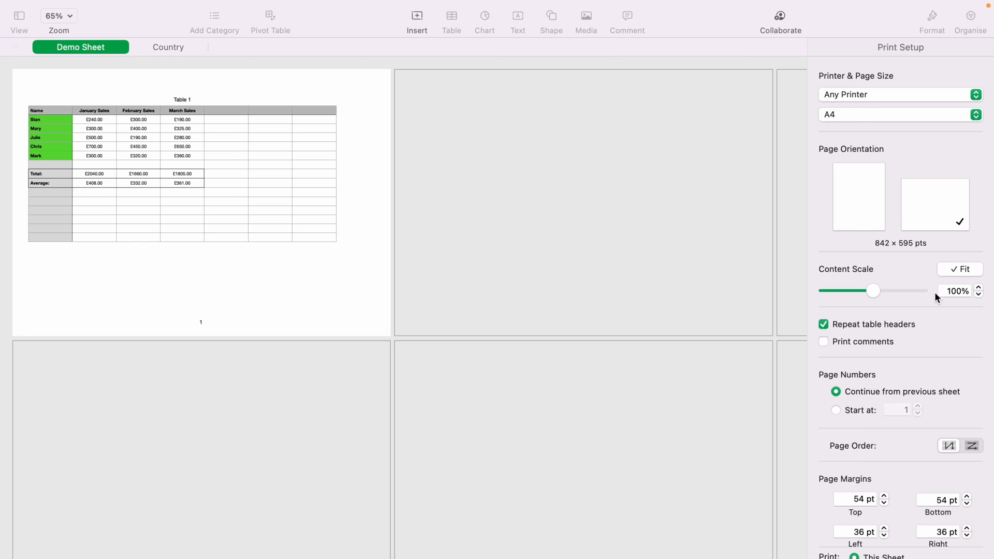
pyautogui.scroll(-3)
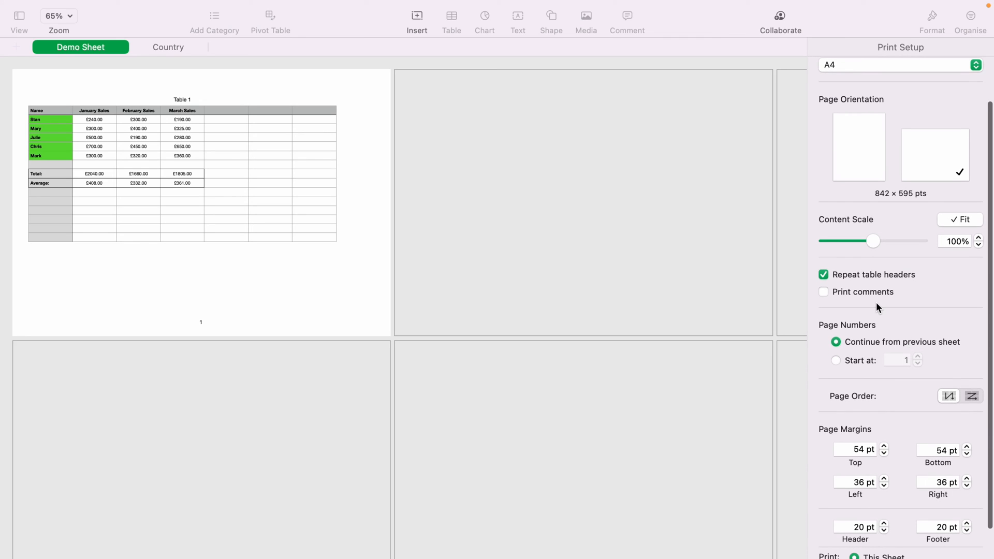
pyautogui.moveTo(869, 355)
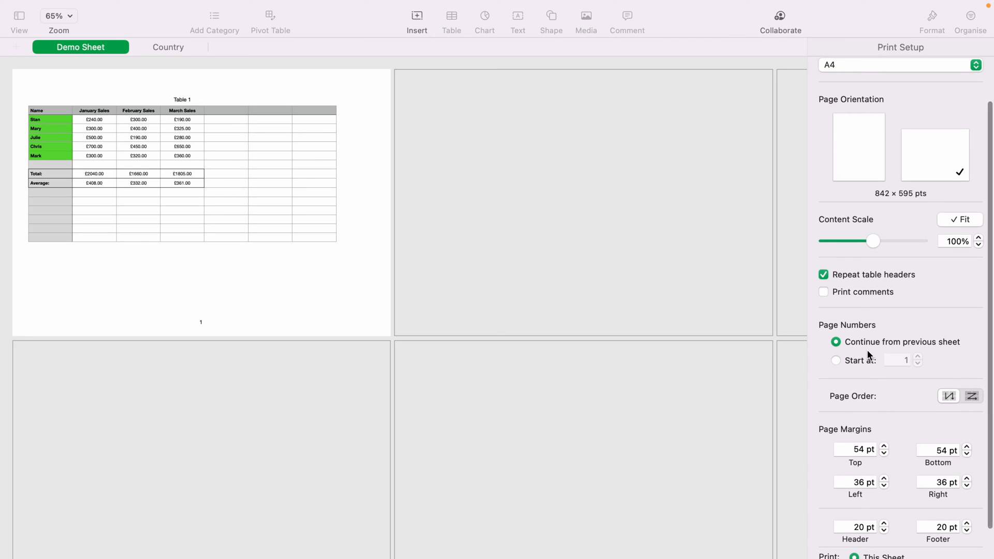
pyautogui.scroll(-3)
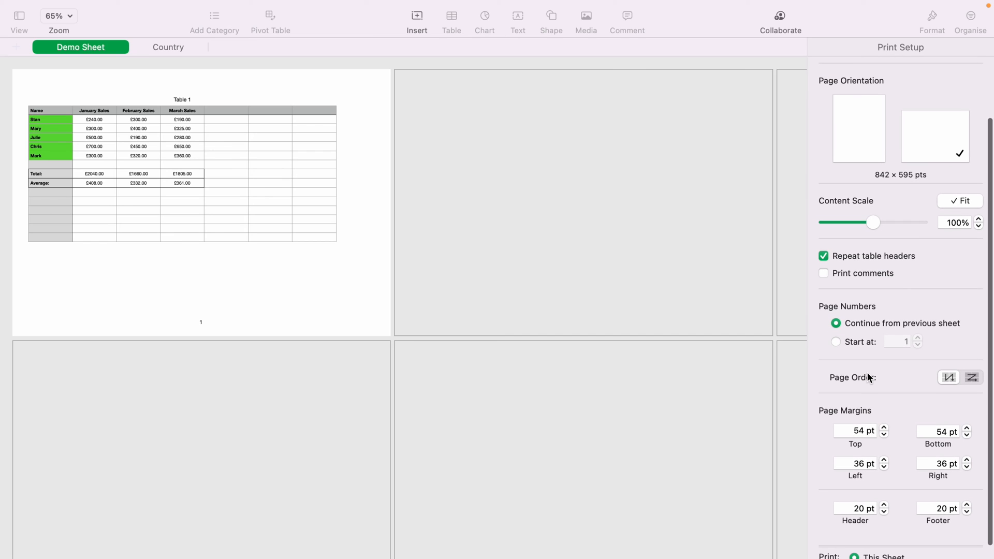
pyautogui.moveTo(894, 383)
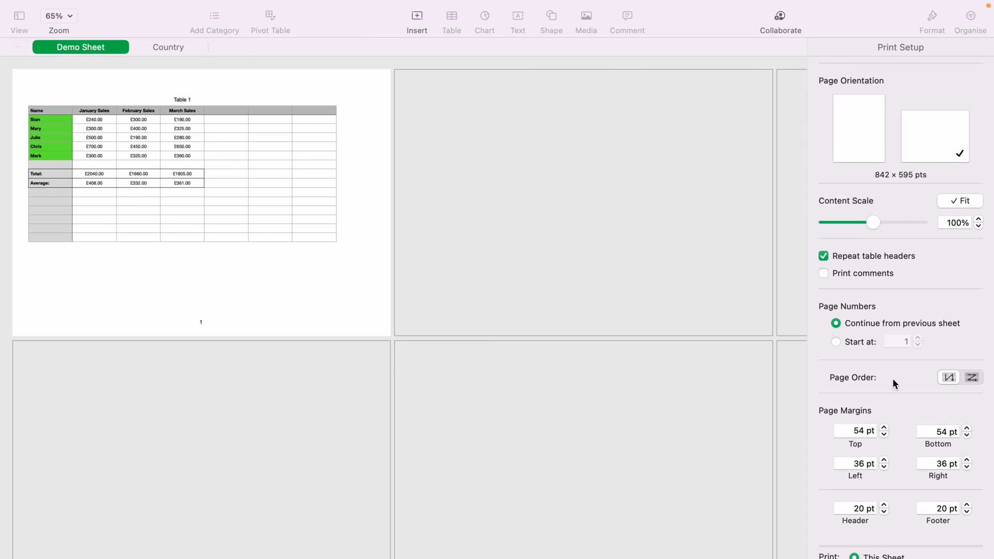
pyautogui.moveTo(888, 416)
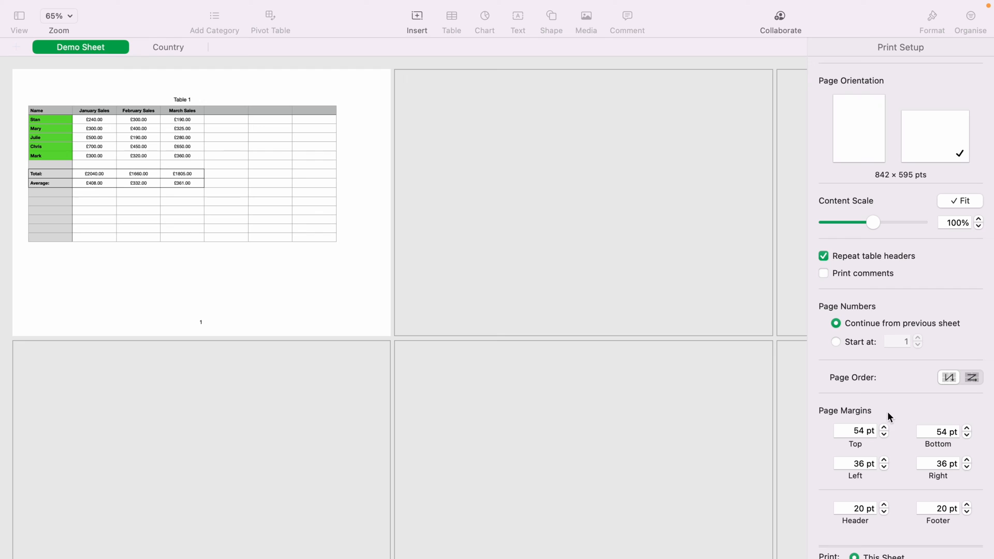
pyautogui.moveTo(887, 429)
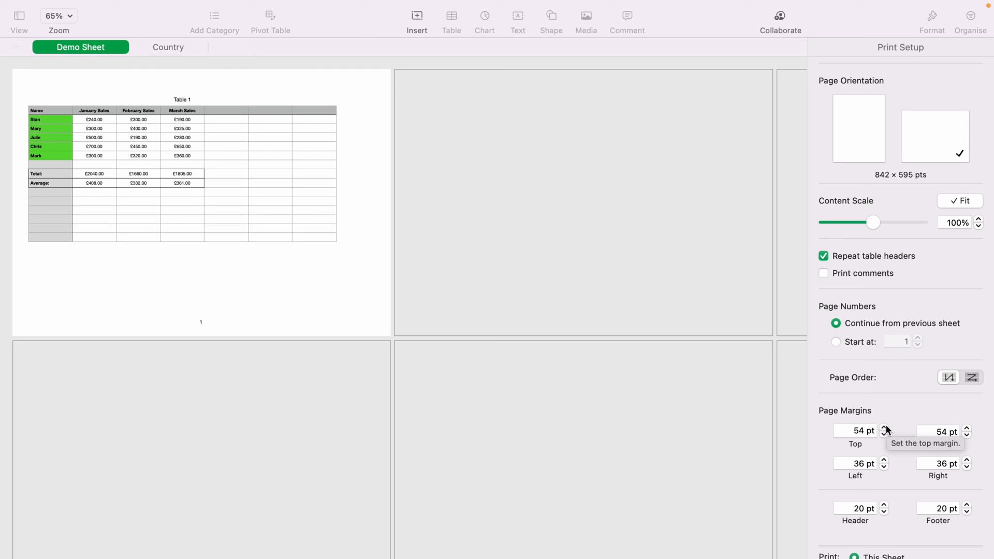
pyautogui.click(883, 428)
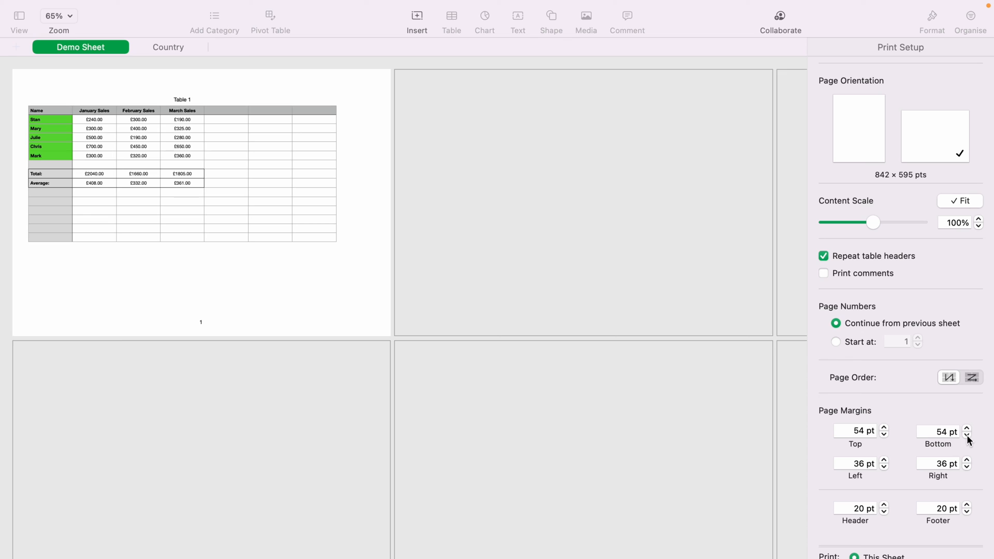
# - Step the Top margin up from 54 pt toward 126 pt, lowering the table on the page
pyautogui.click(884, 427)
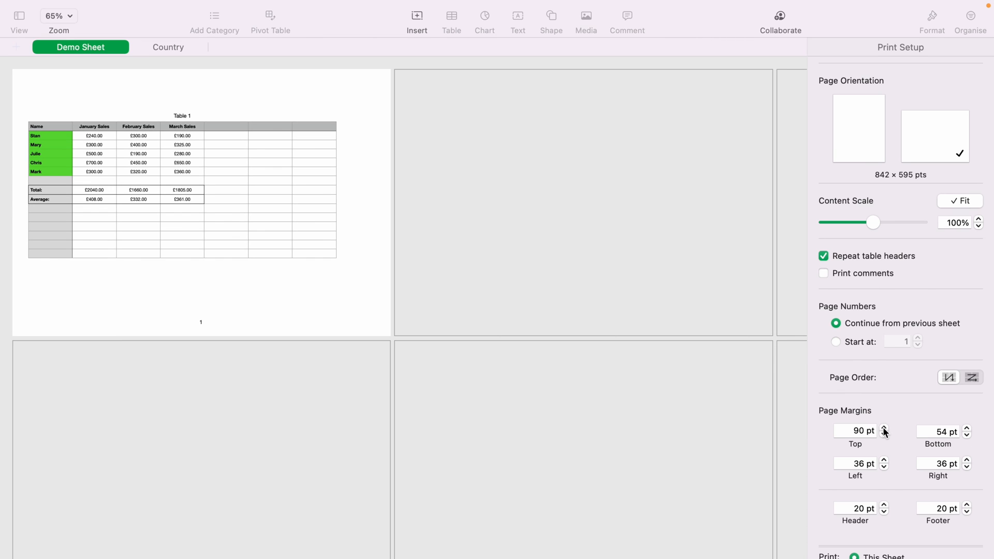
pyautogui.click(883, 427)
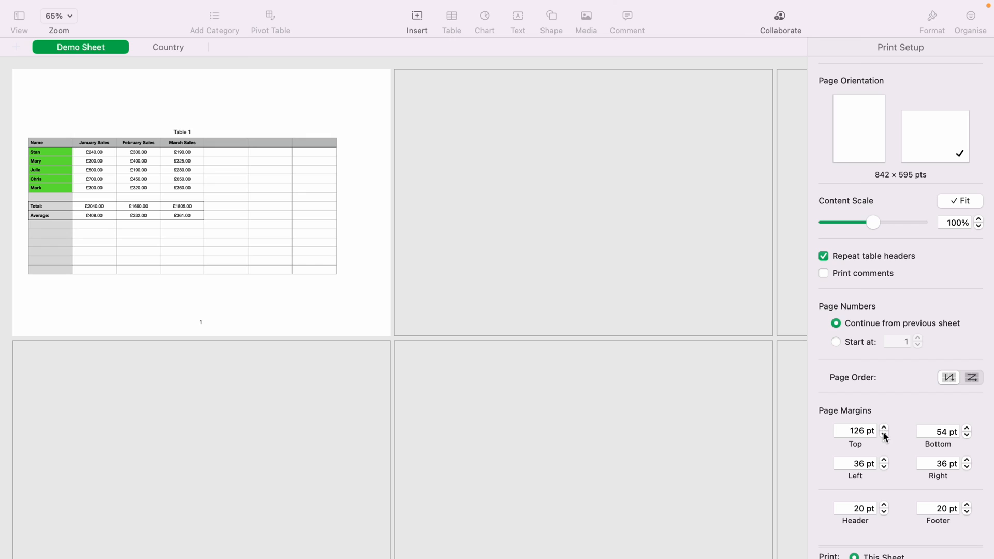
pyautogui.moveTo(884, 456)
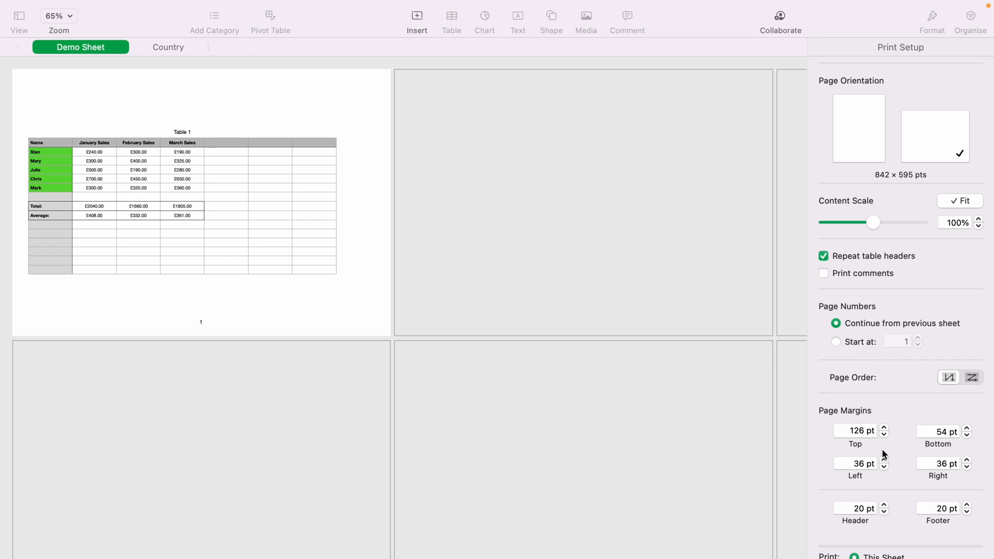